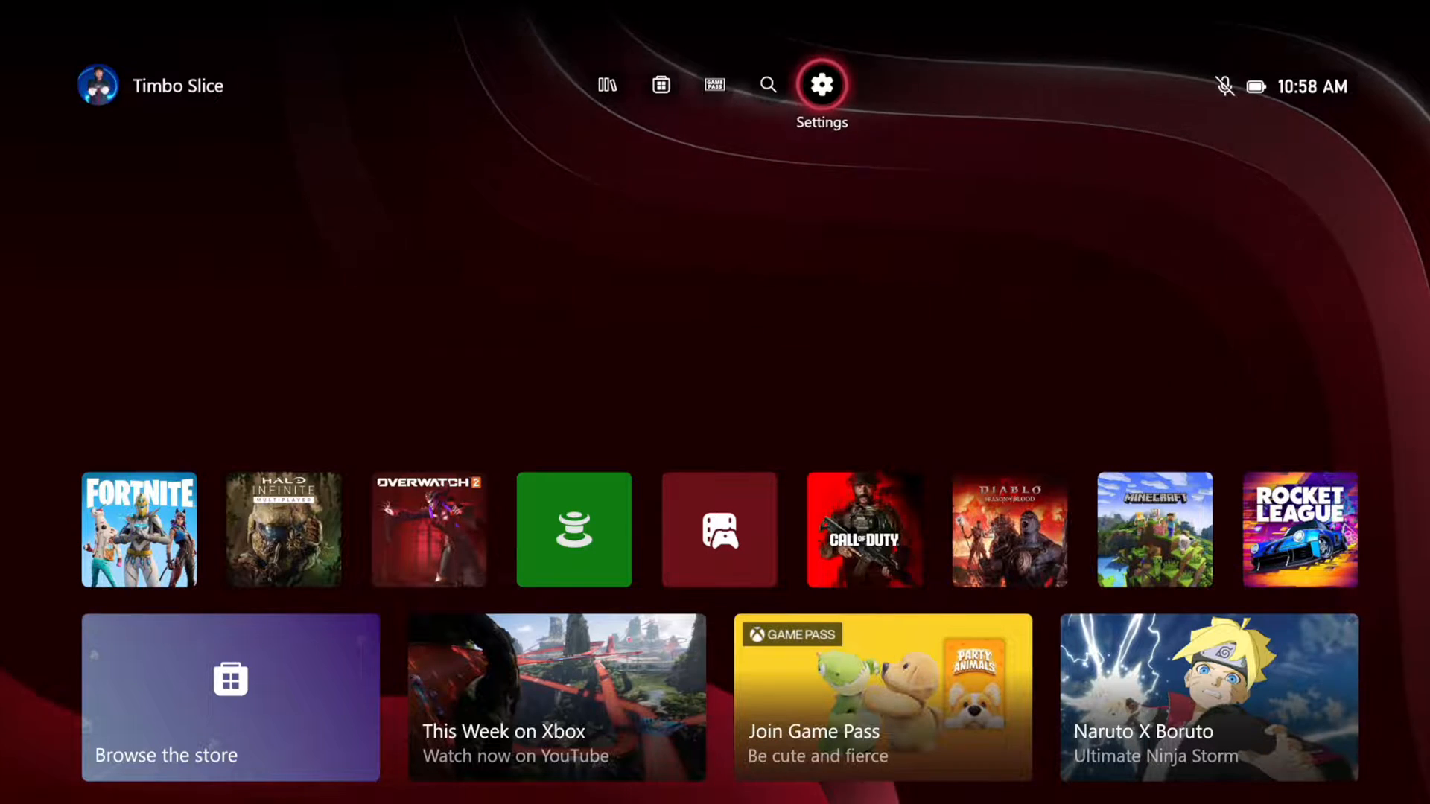
Reach the Night mode page via General > TV & display options, theme listed as Dark
click(819, 85)
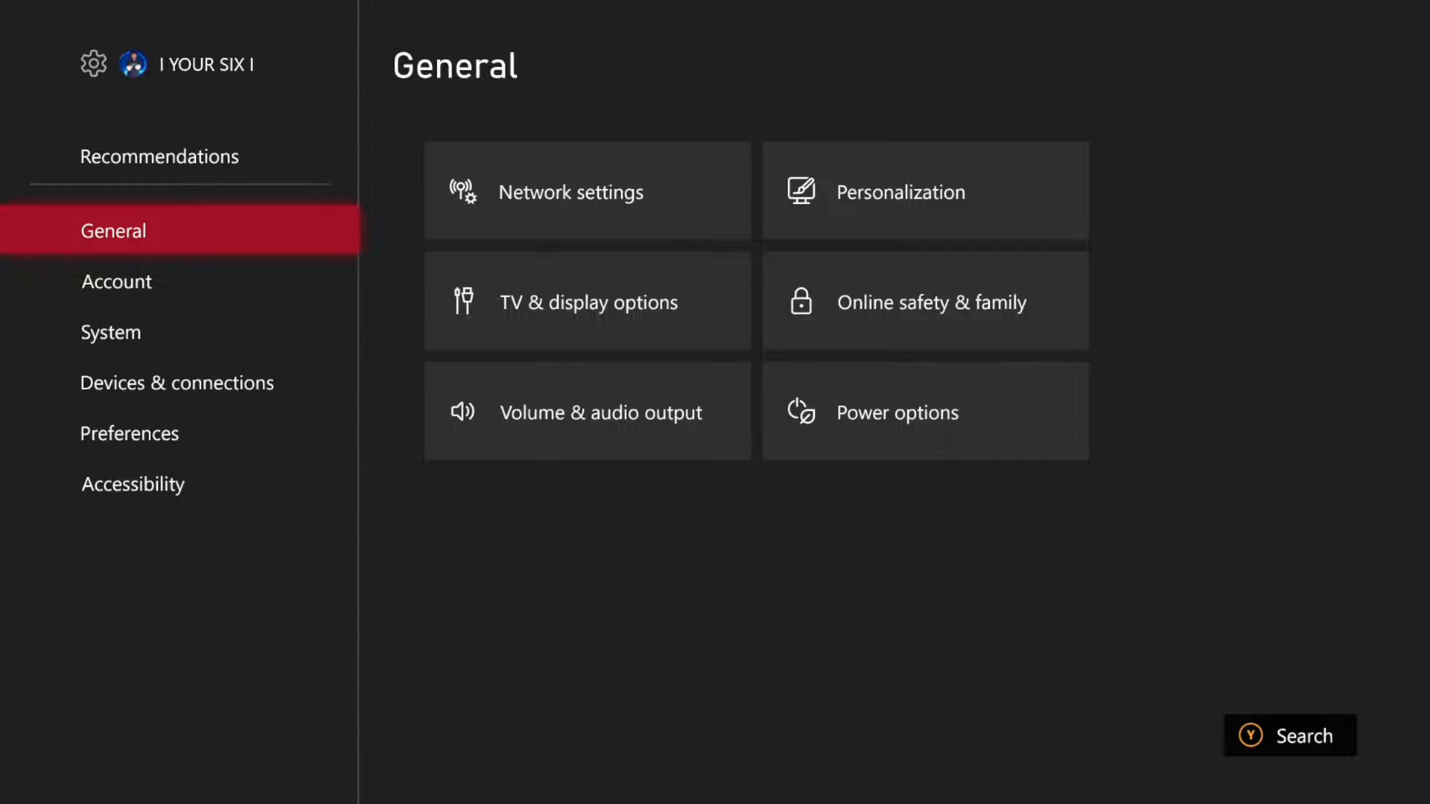
mouse_move(586, 303)
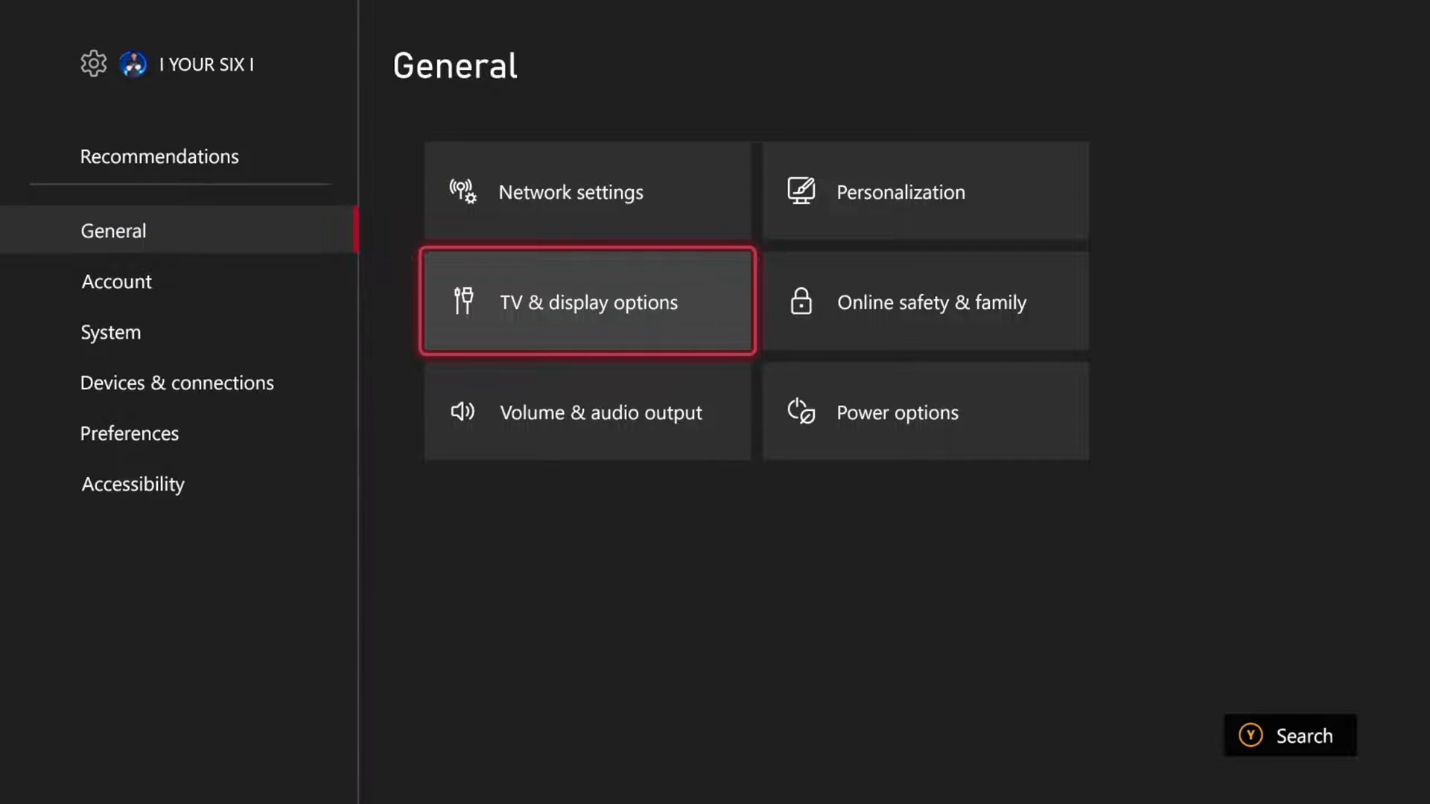
click(587, 302)
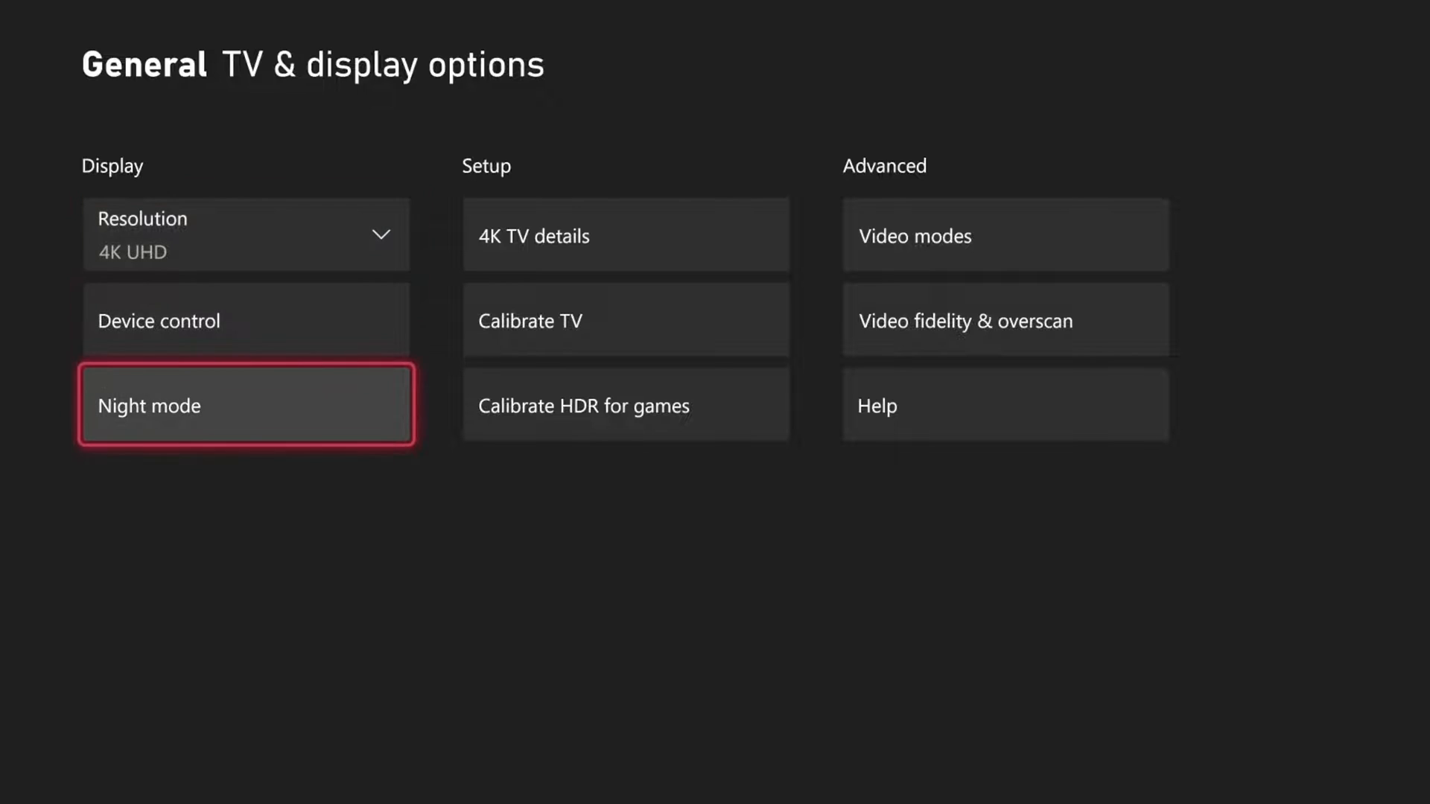
click(246, 403)
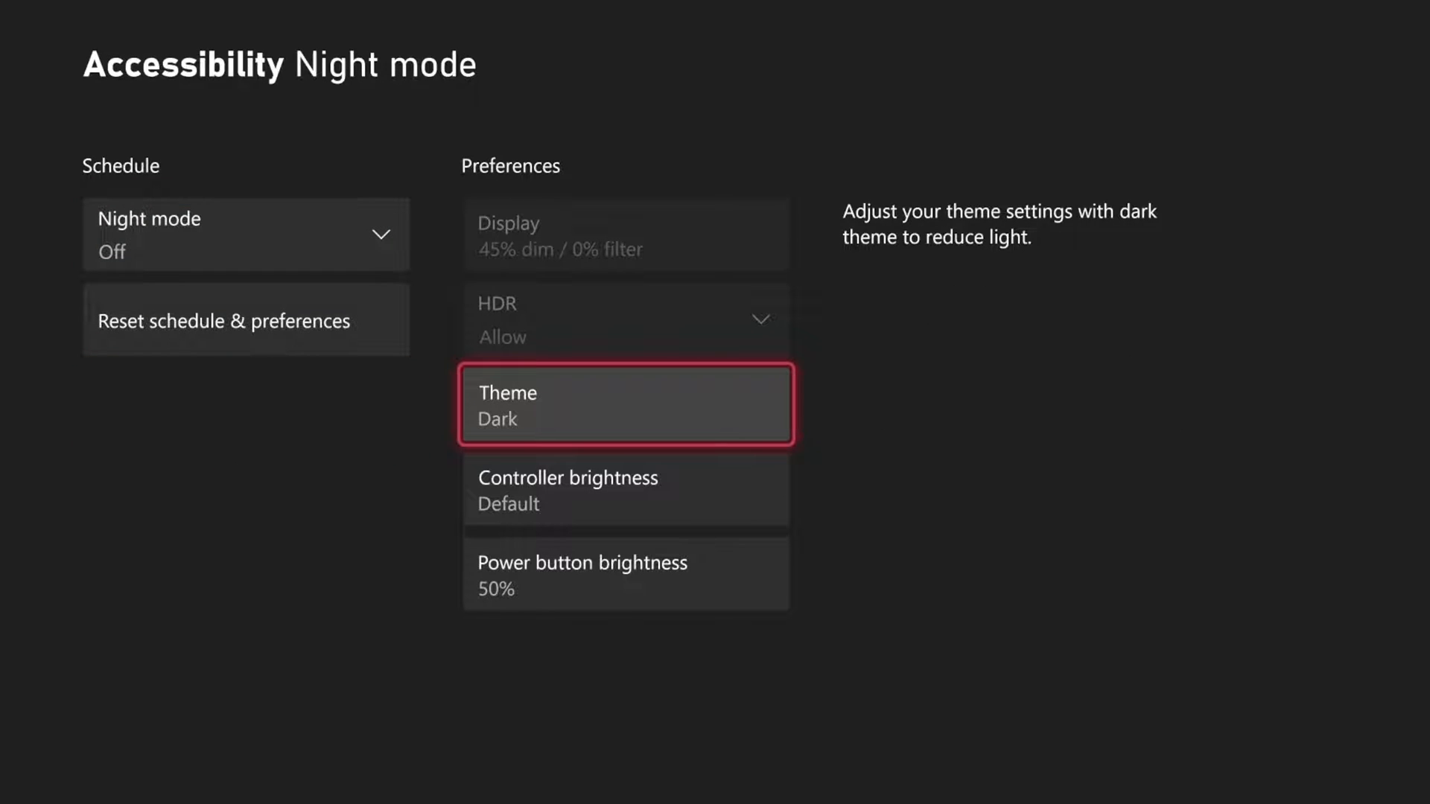
Set the accent color to Bright blue under My color & theme and confirm with OK
click(624, 405)
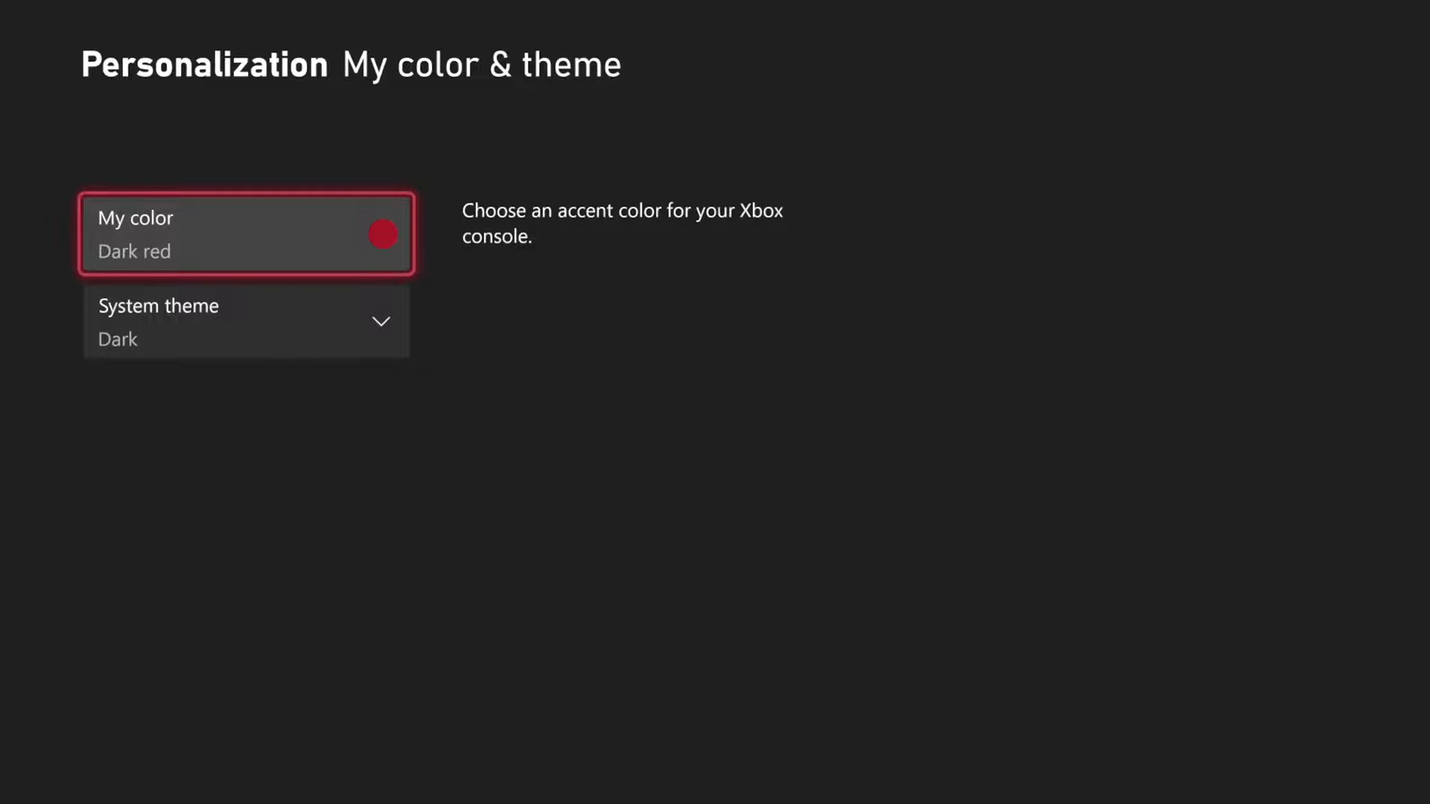
click(246, 233)
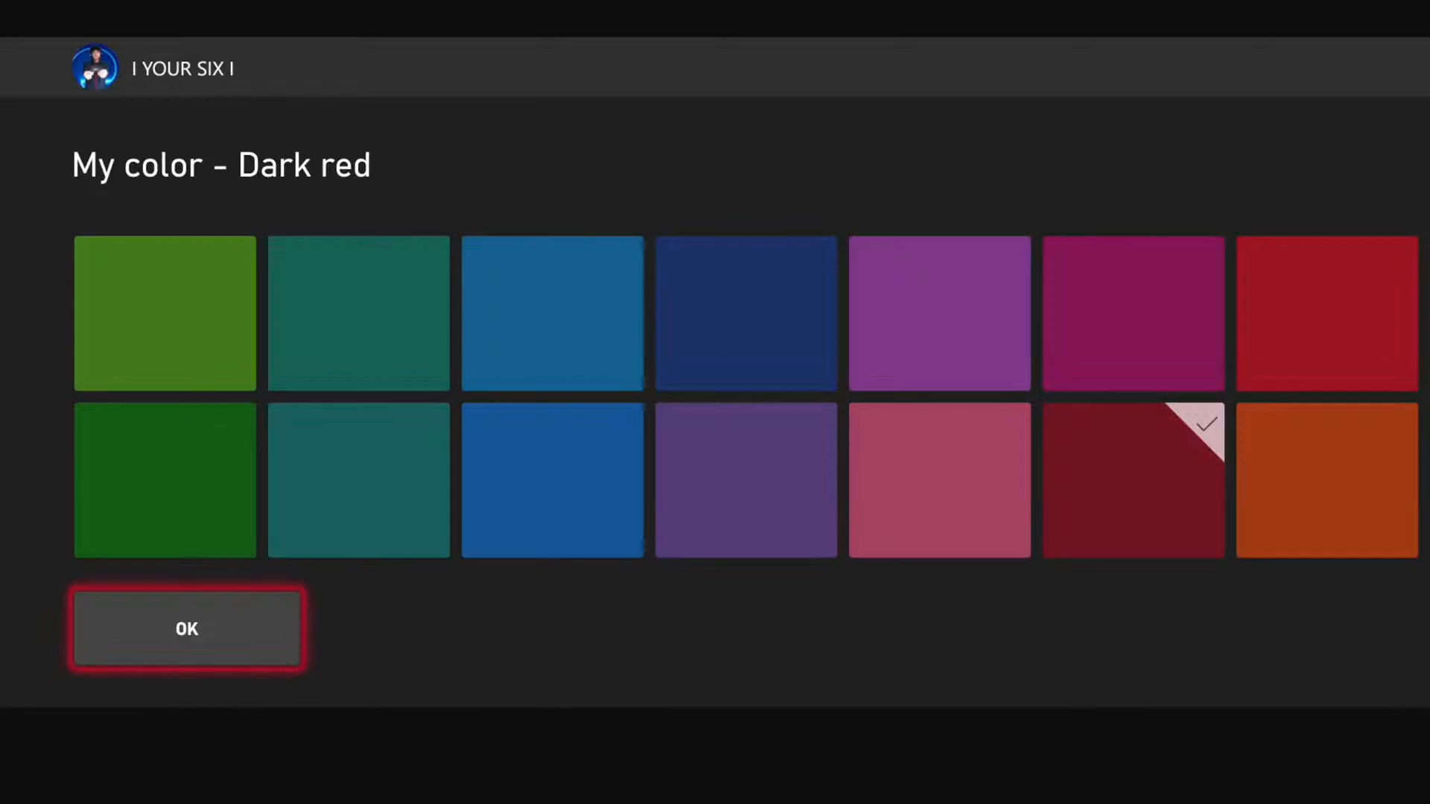
click(551, 474)
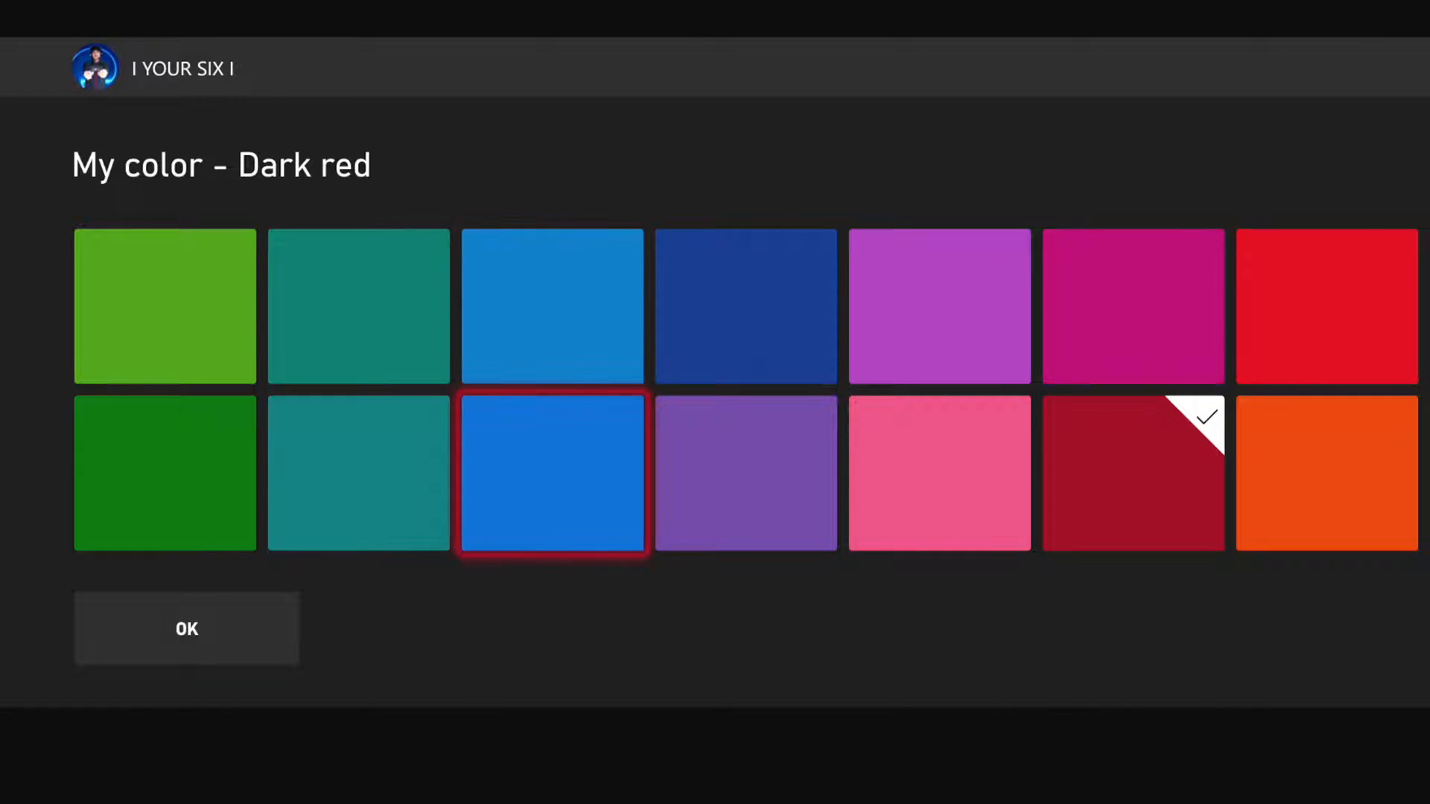
click(188, 629)
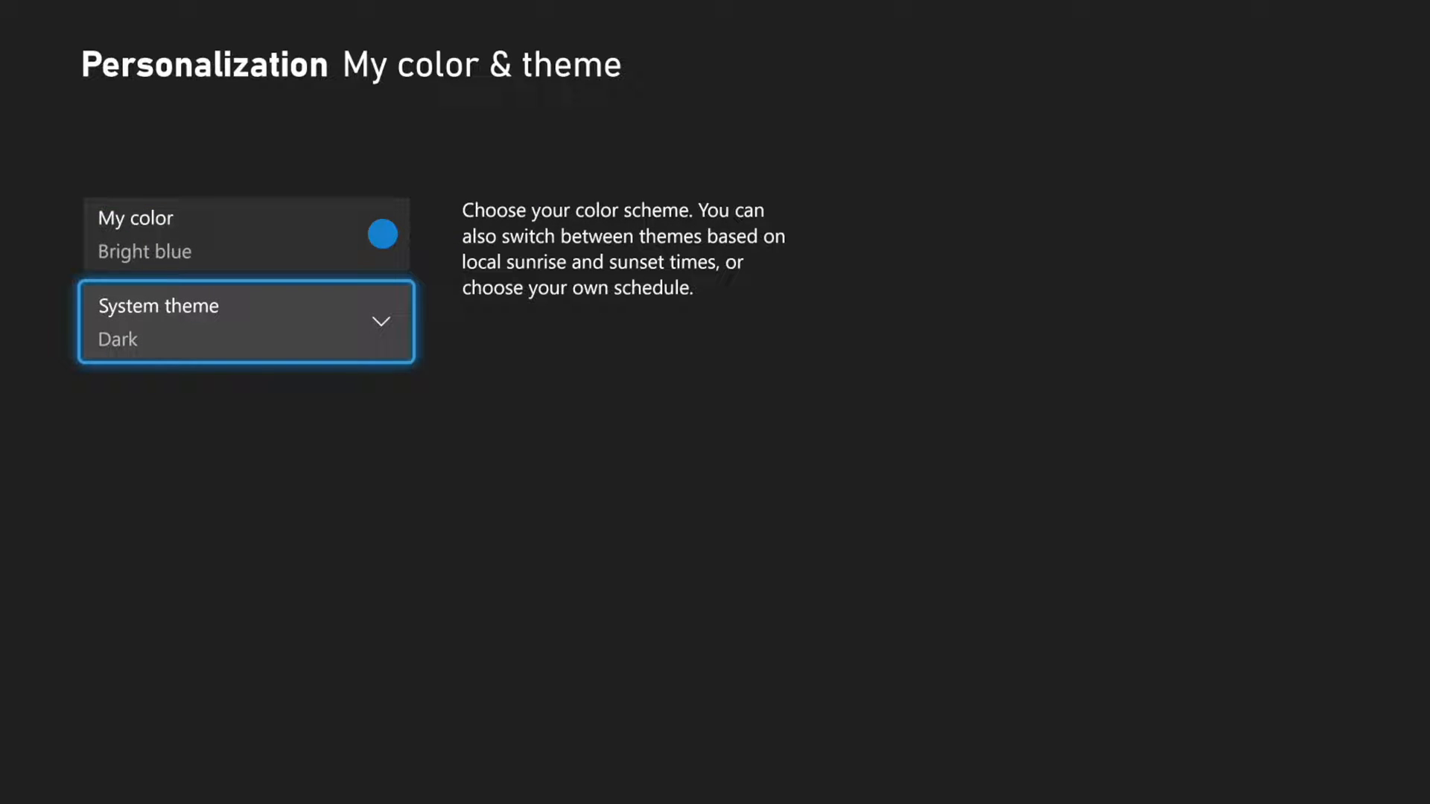
click(246, 322)
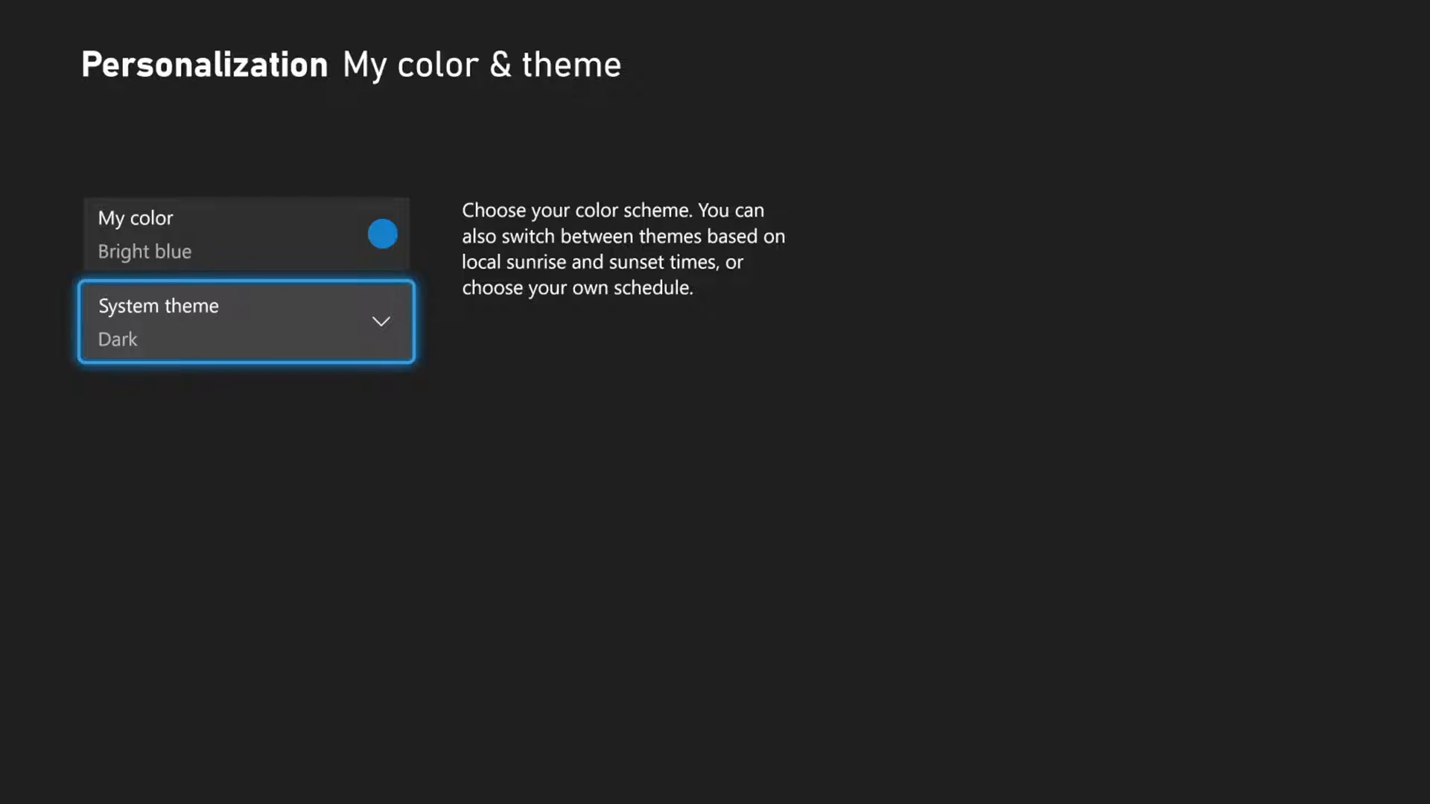
click(246, 321)
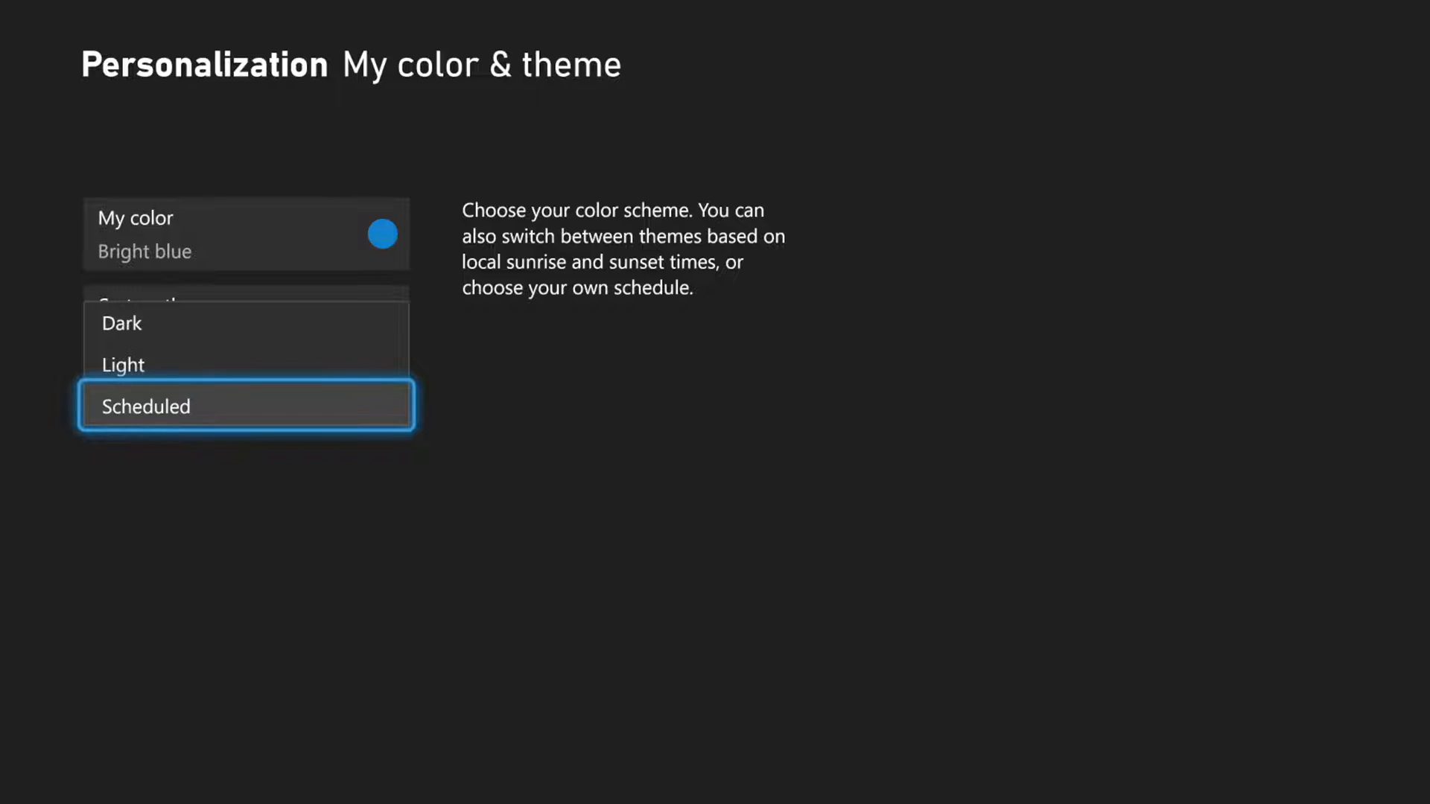
click(246, 405)
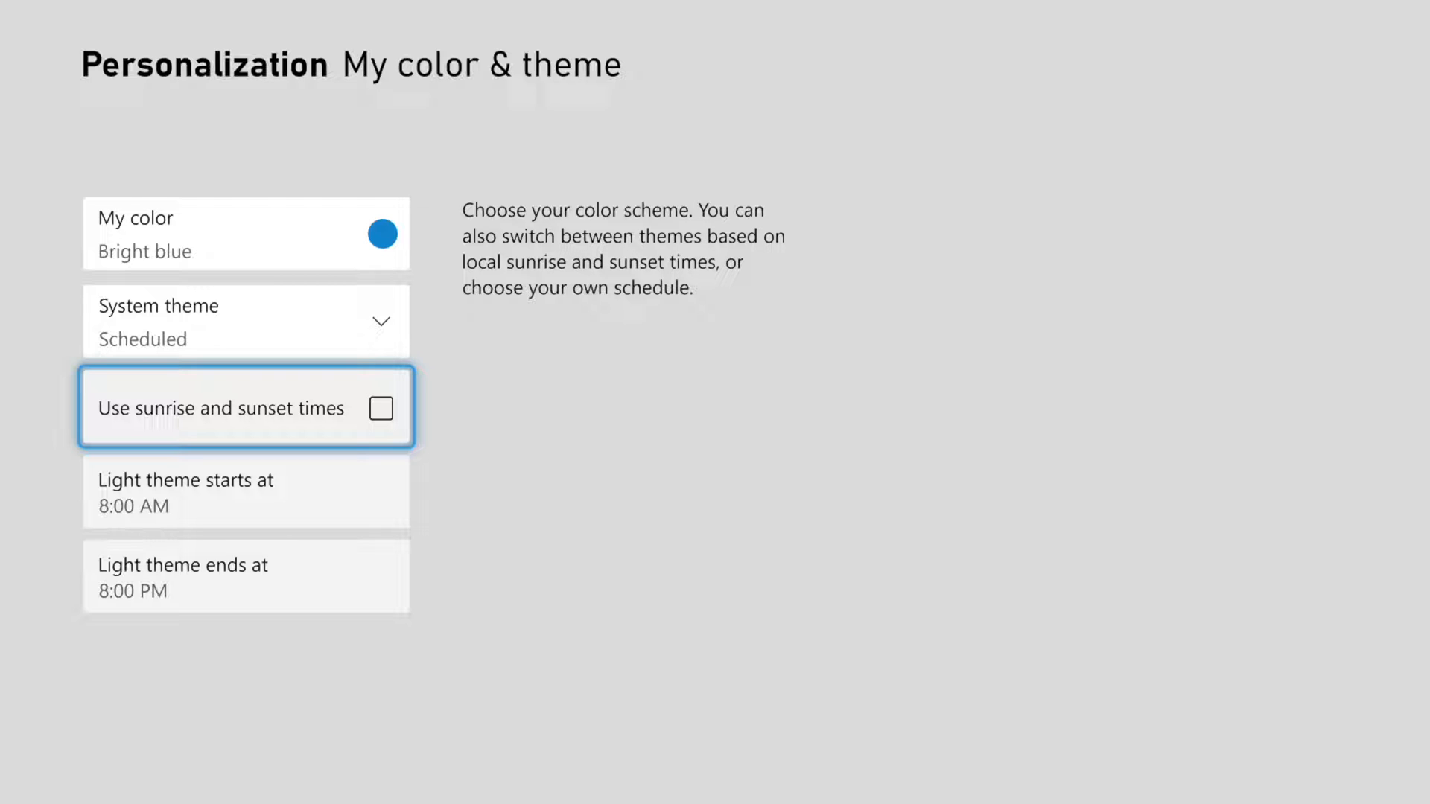
click(246, 321)
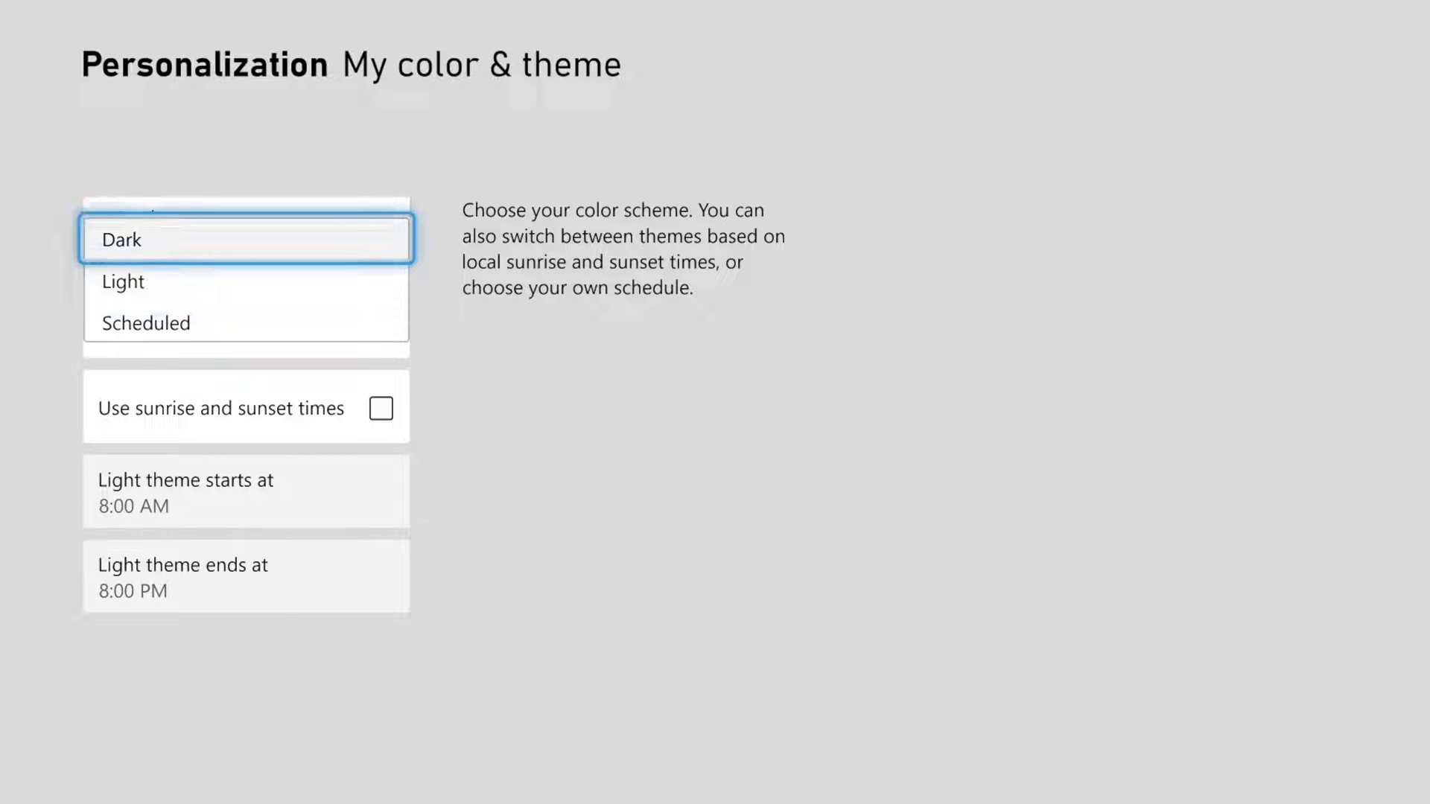
click(121, 240)
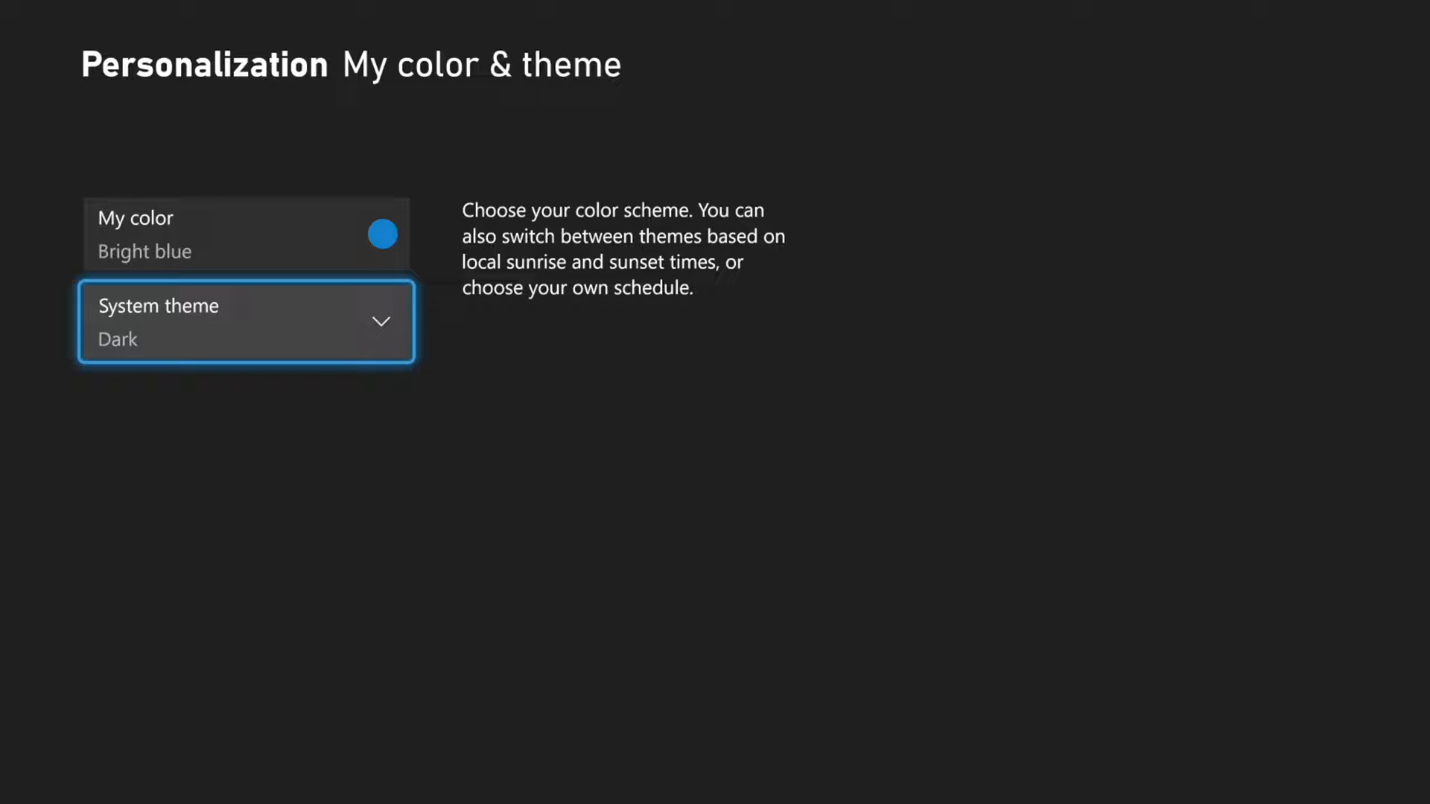